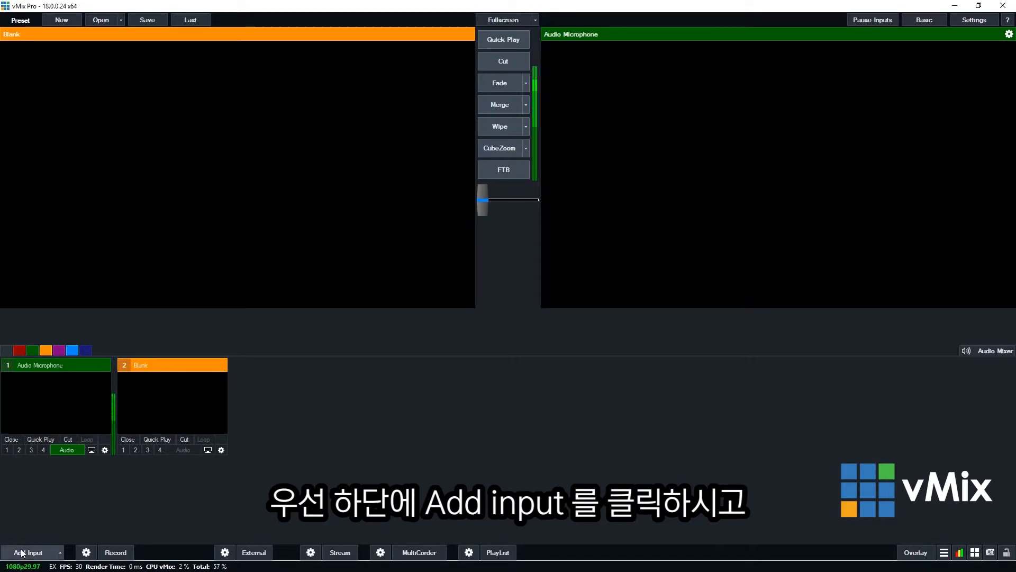
Start adding a new input and choose Web Browser as its type.
left_click(28, 552)
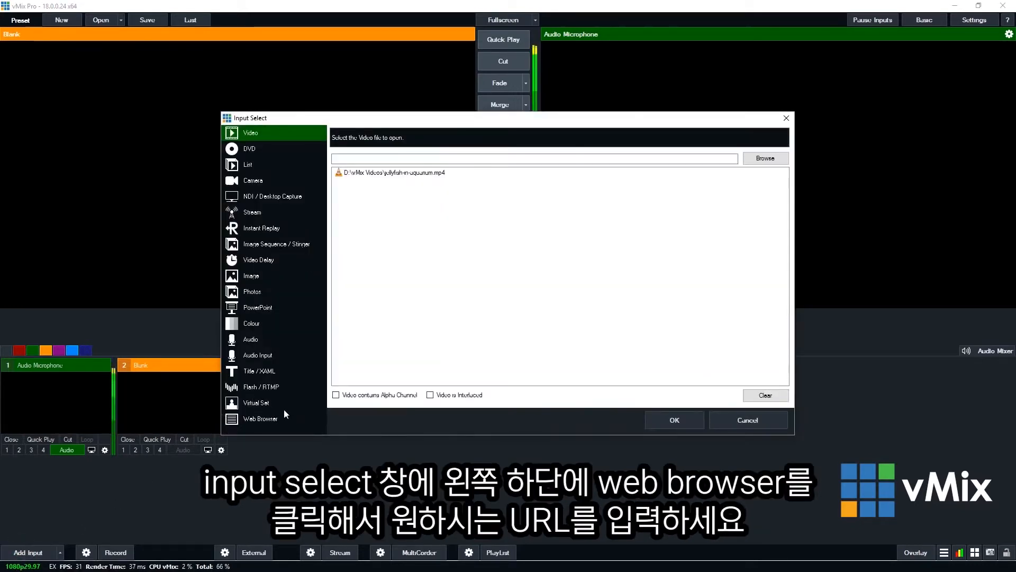
left_click(260, 418)
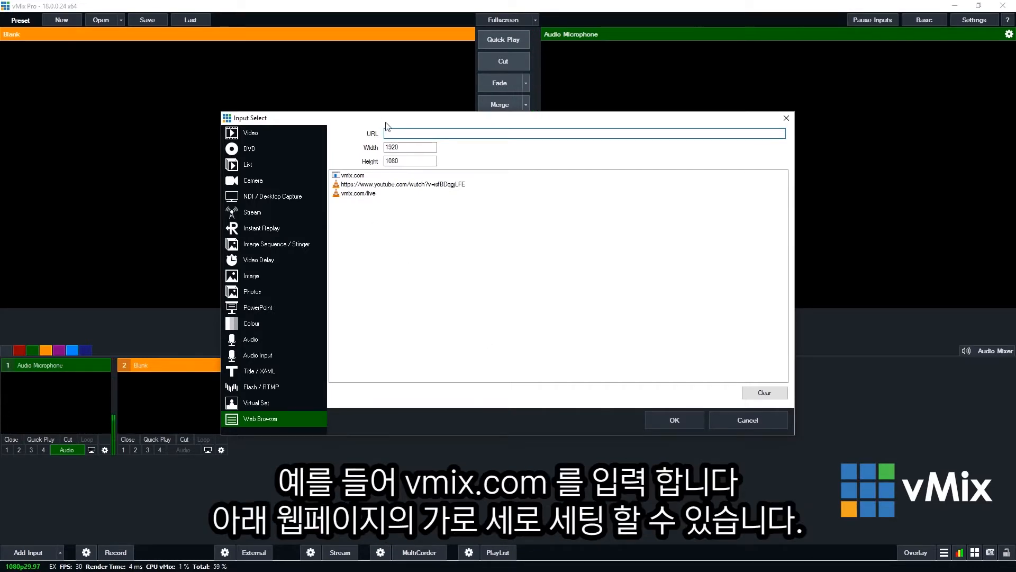
Enter vmix.com as the Web Browser input's URL.
type("vmix.com")
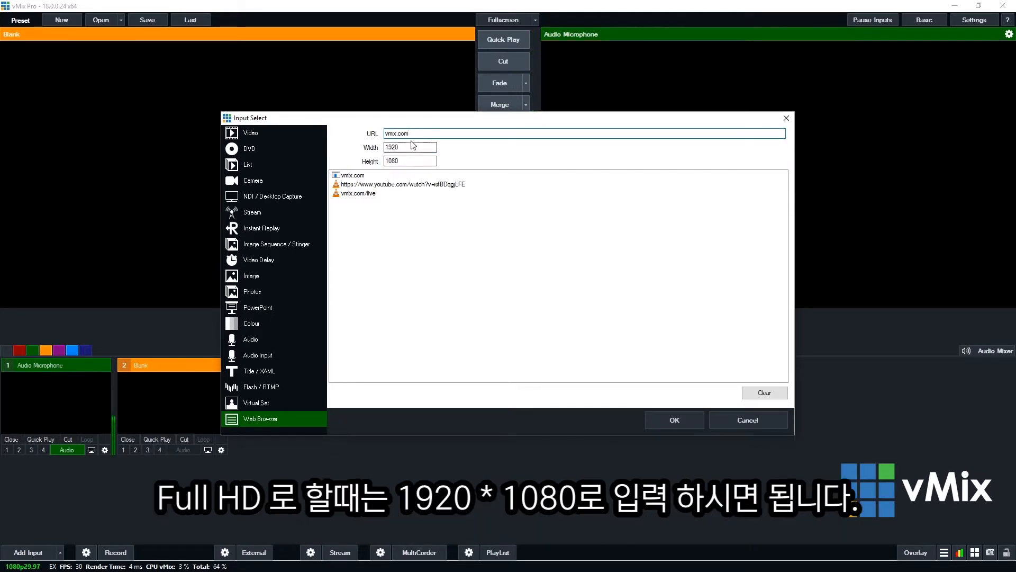
mouse_move(457, 237)
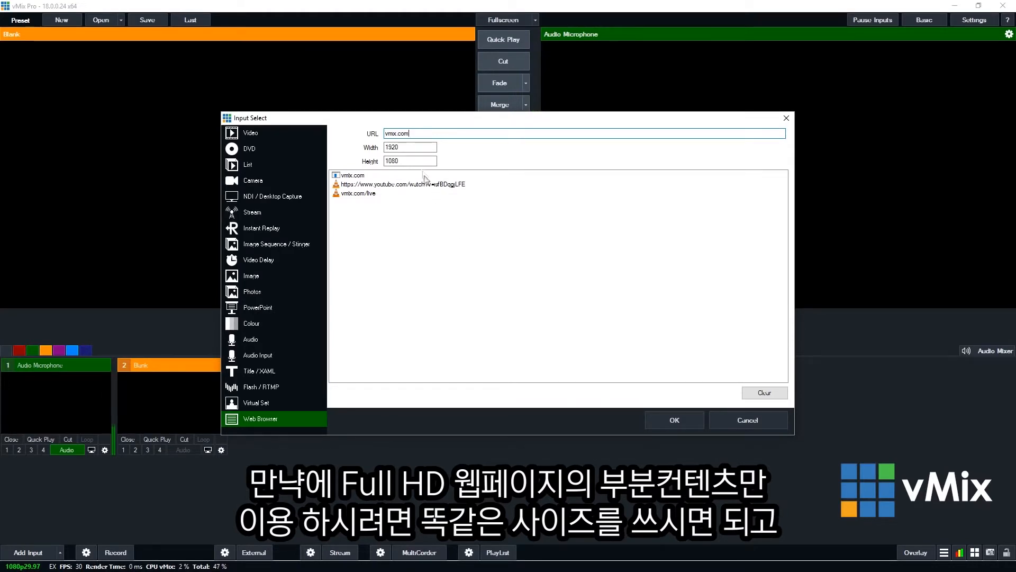
mouse_move(428, 217)
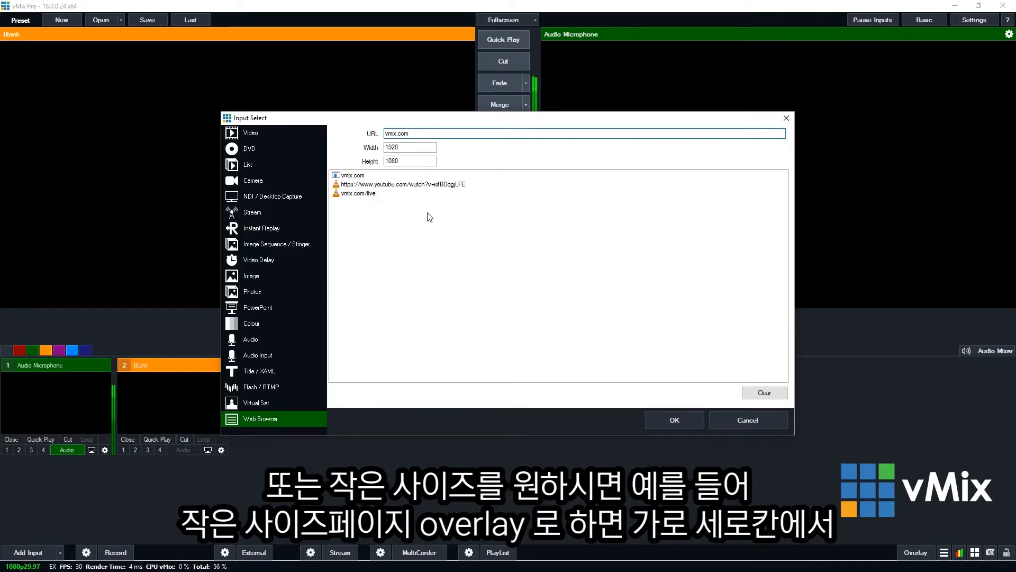
mouse_move(430, 197)
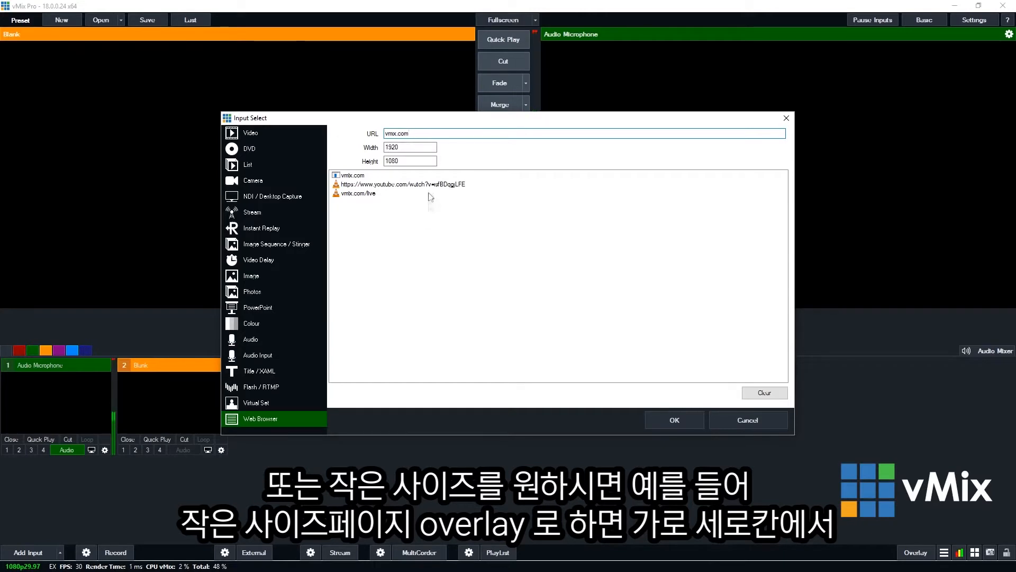
Replace the browser Width value with 800, trying an 800×800 size.
triple_click(410, 147)
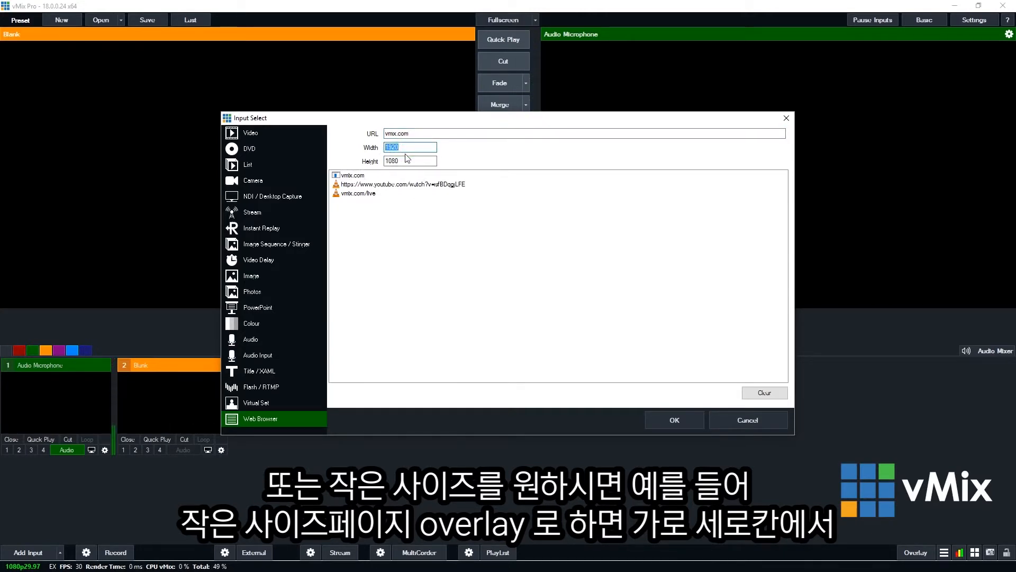
type("800")
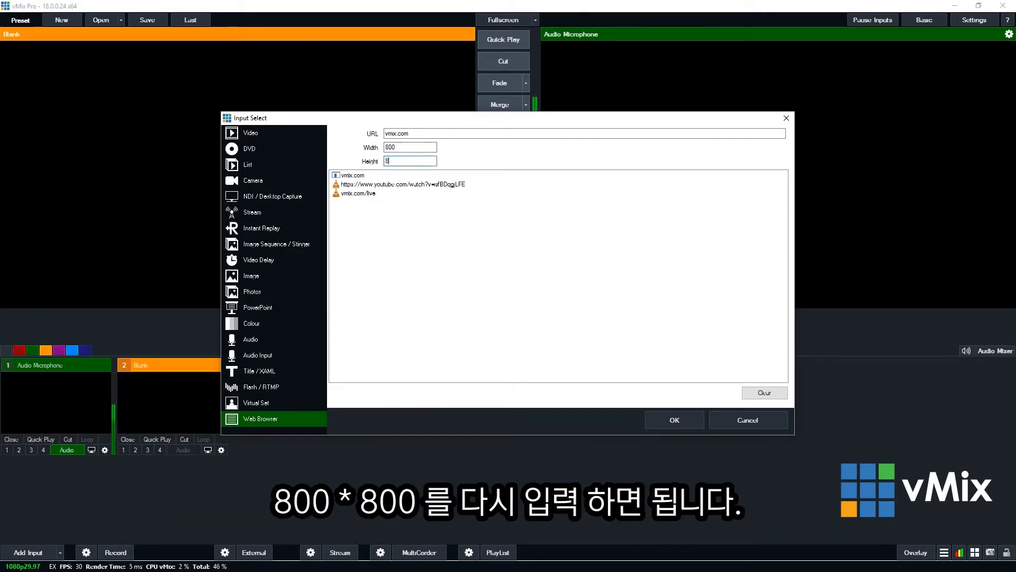
type("00")
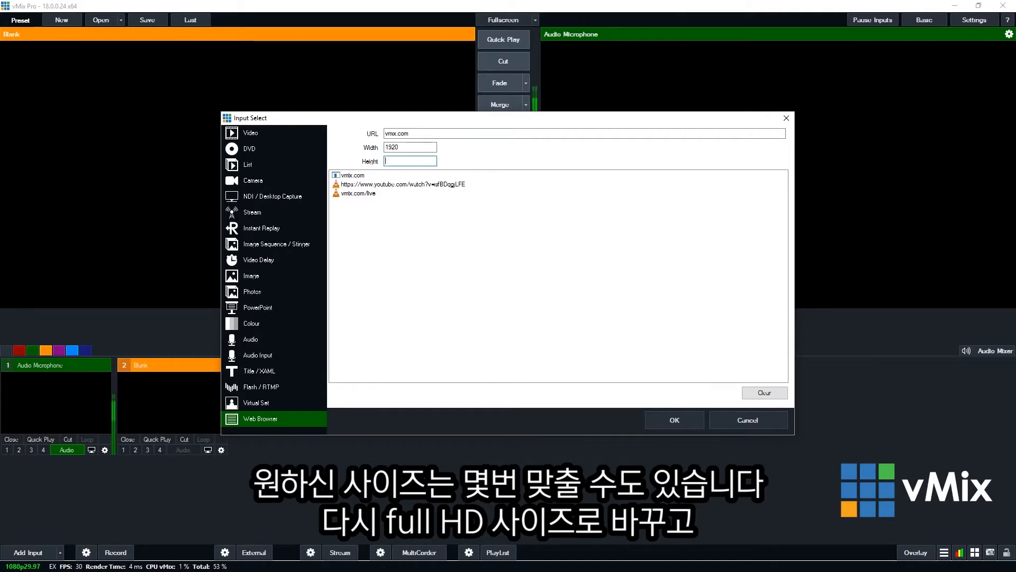
Set Height to 1080 and confirm the vmix.com browser input.
type("1080")
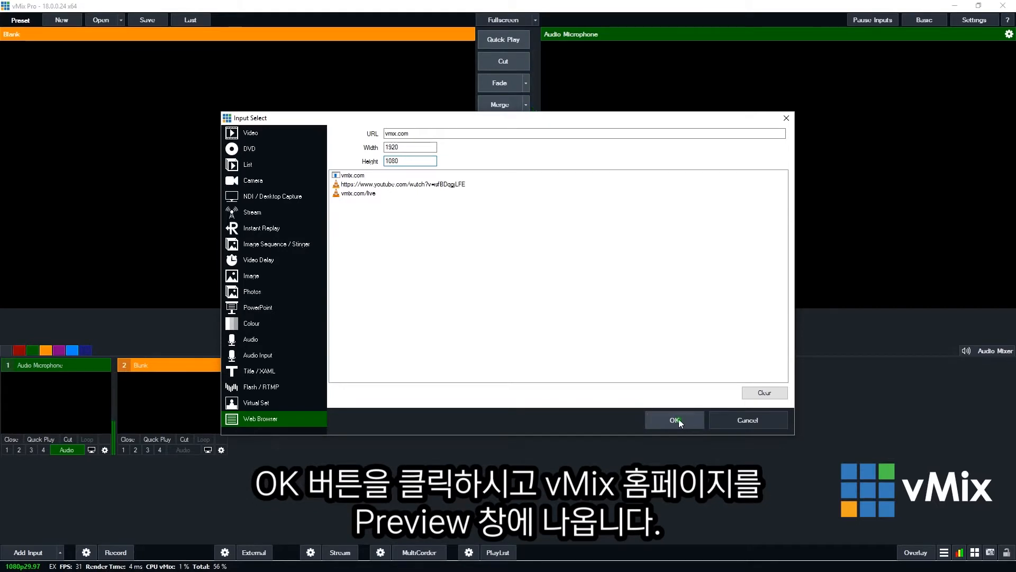
left_click(674, 420)
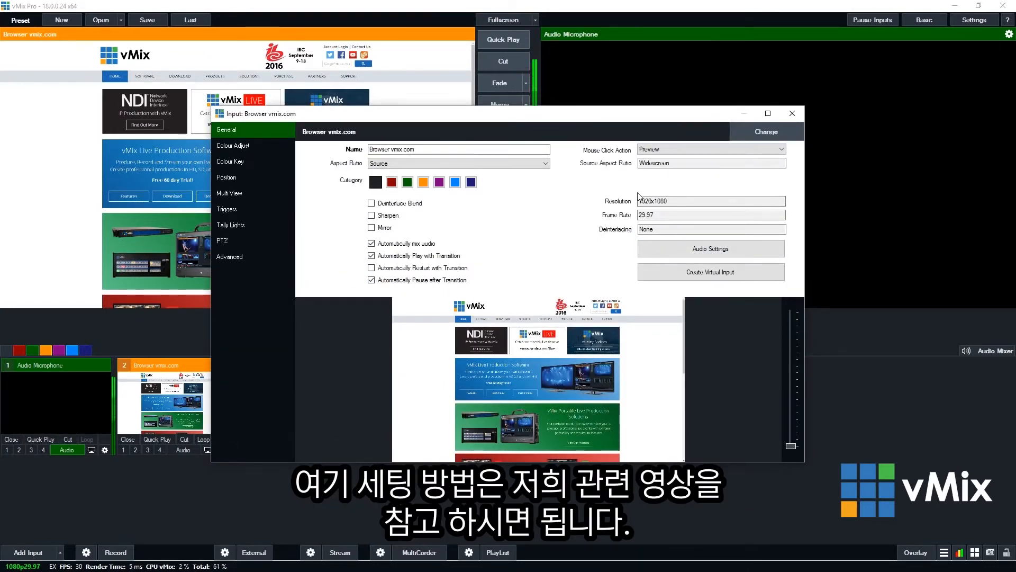
Close the input settings, then scroll the live vmix.com page and close its navigation menu.
left_click(792, 113)
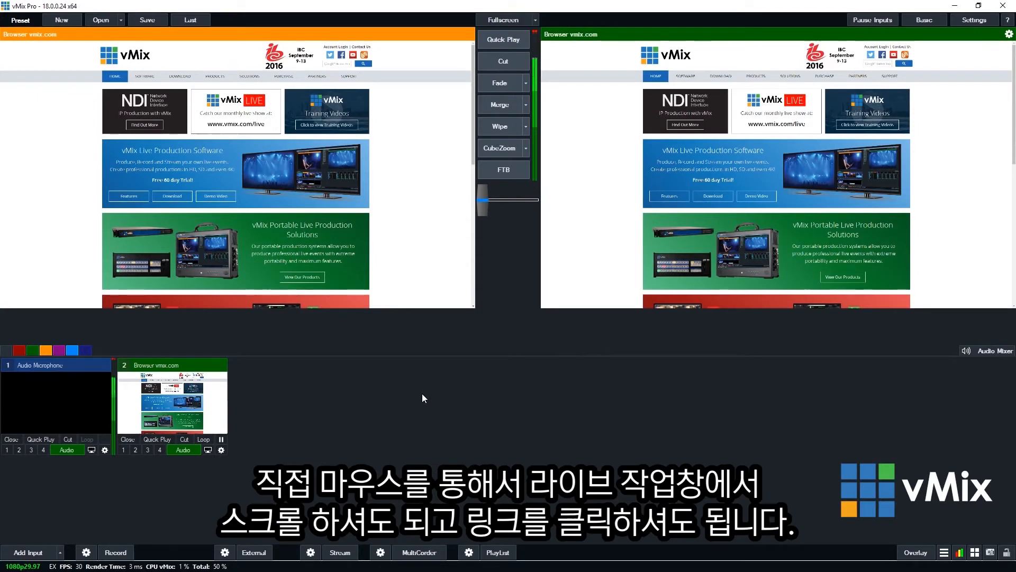
mouse_move(511, 404)
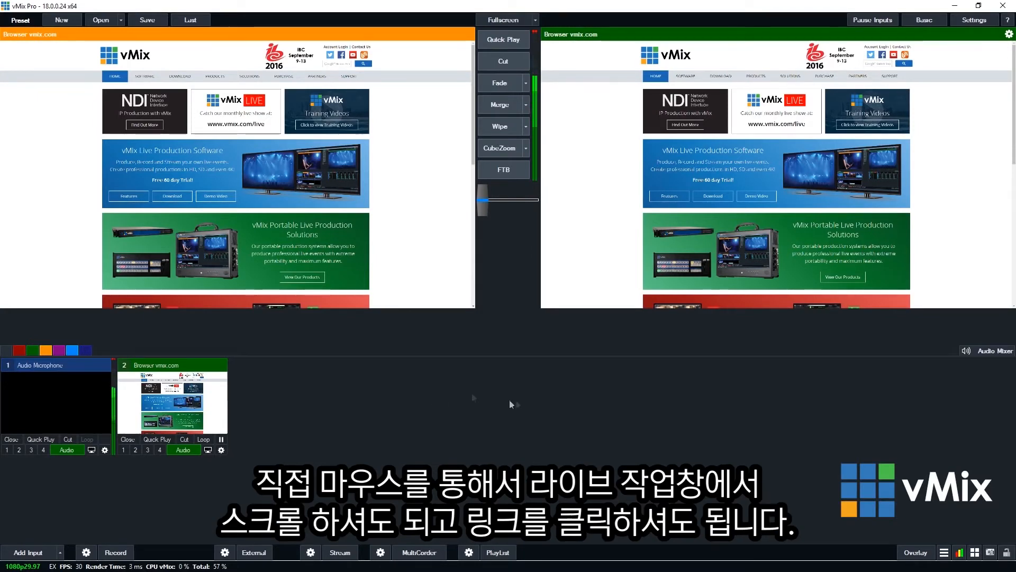
mouse_move(973, 106)
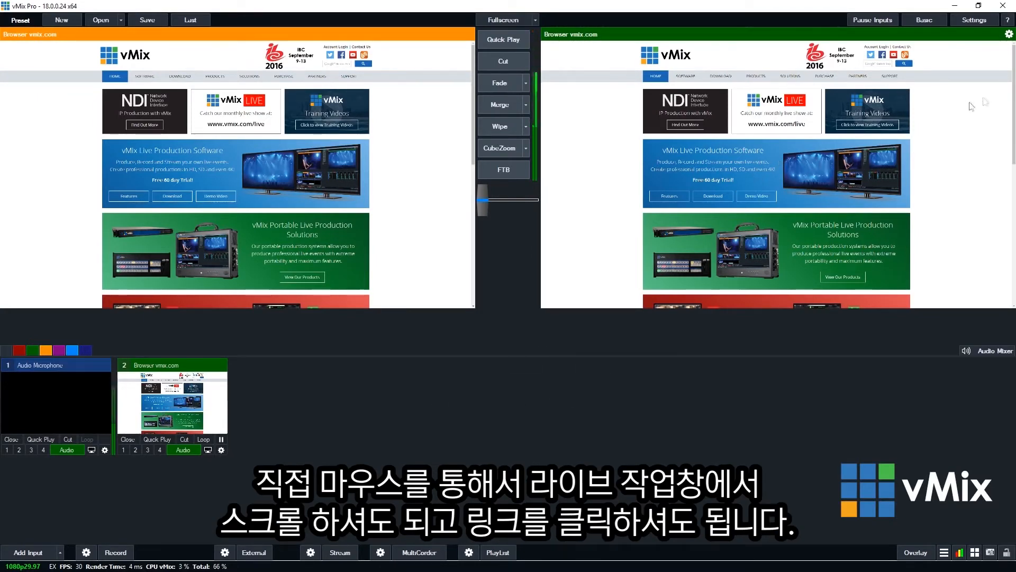
scroll("down", 3)
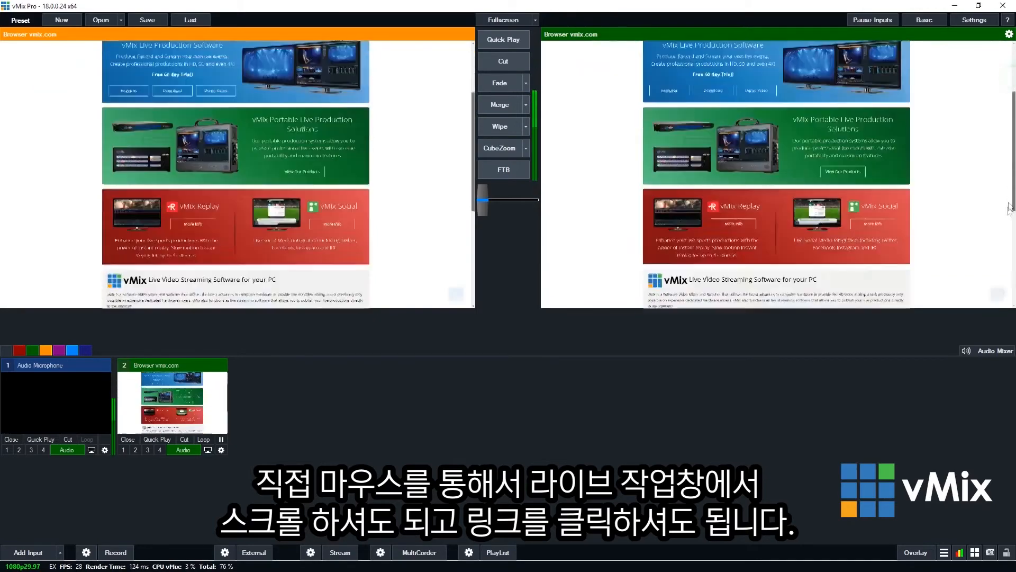
scroll("up", 3)
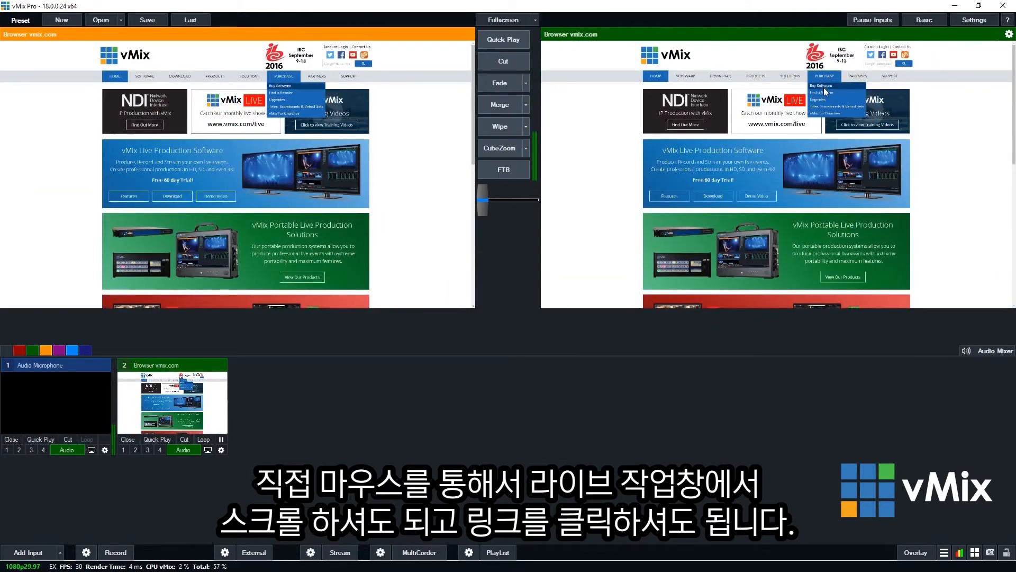
left_click(281, 93)
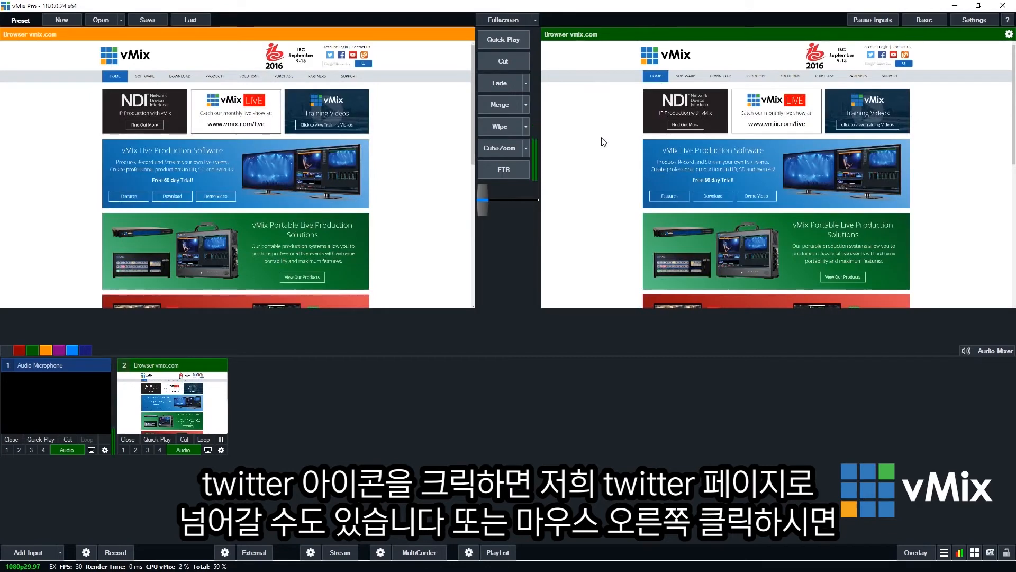
mouse_move(880, 60)
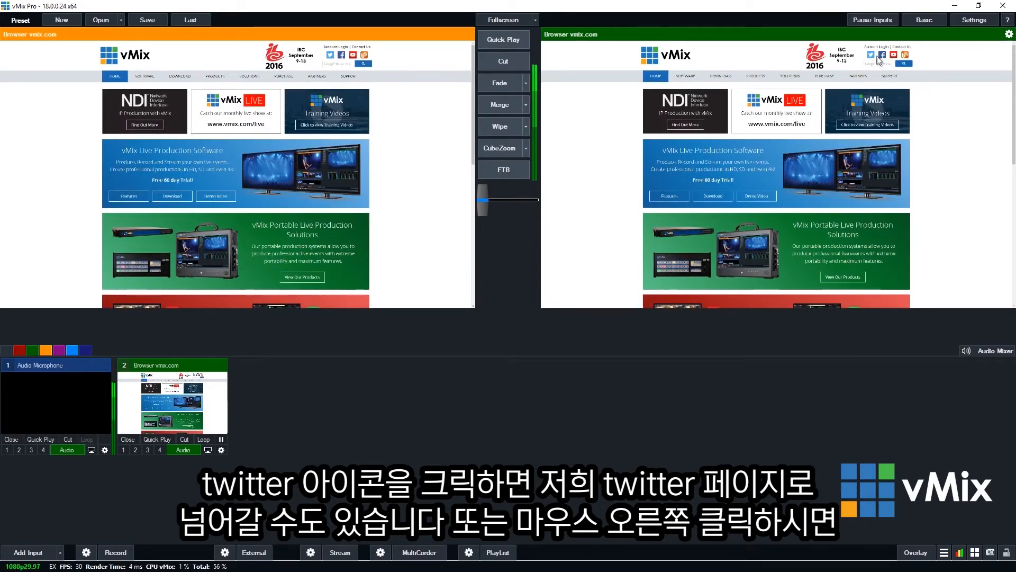
mouse_move(936, 228)
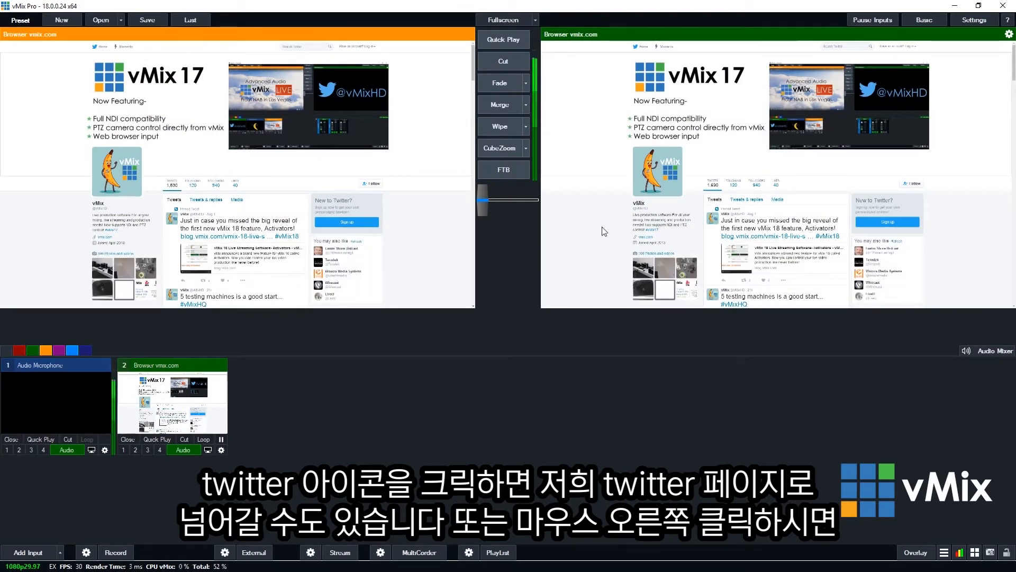
Return to vmix.com, then apply the vMix YouTube channel URL in the input's address settings.
right_click(629, 233)
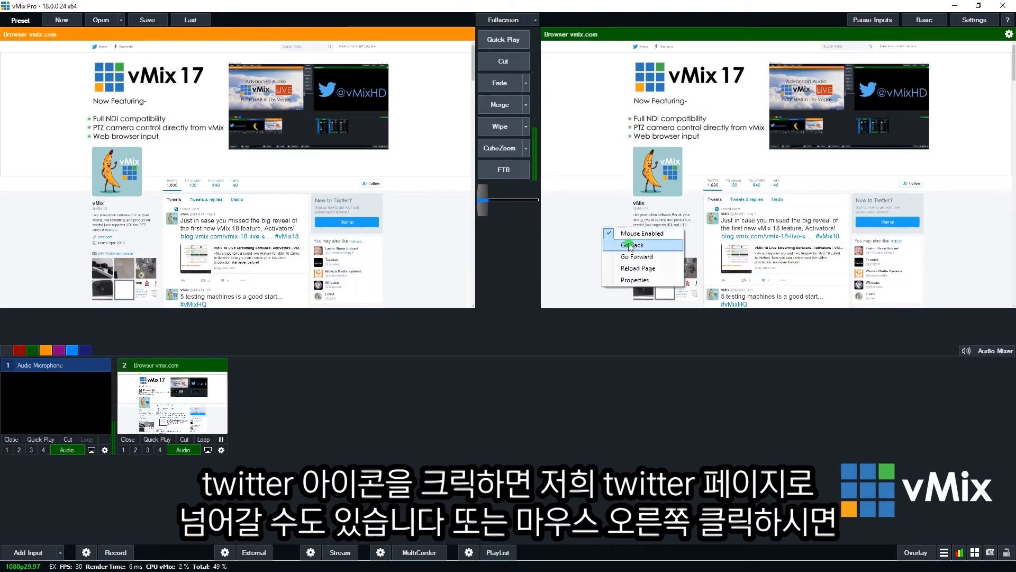
left_click(636, 245)
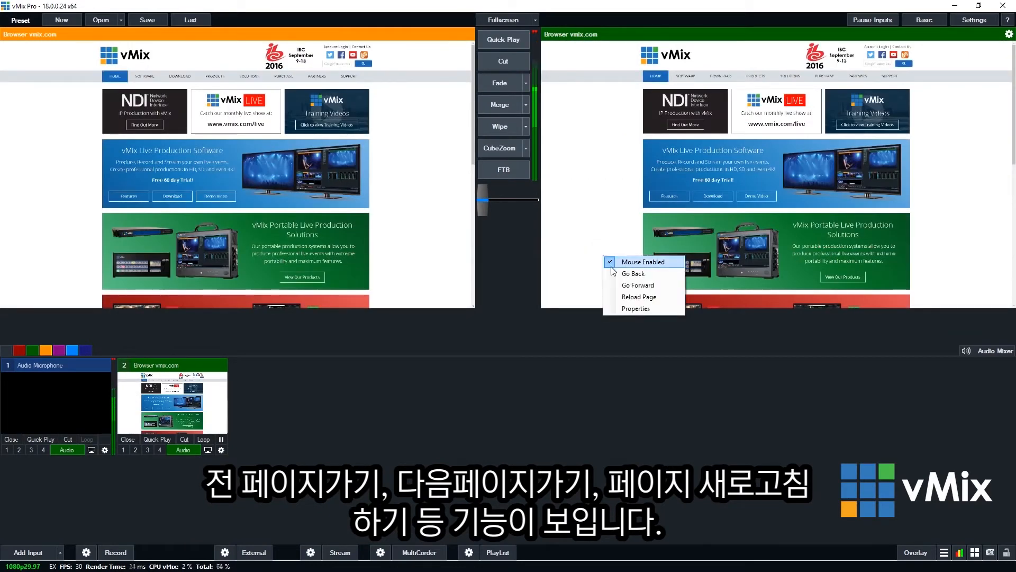
mouse_move(584, 272)
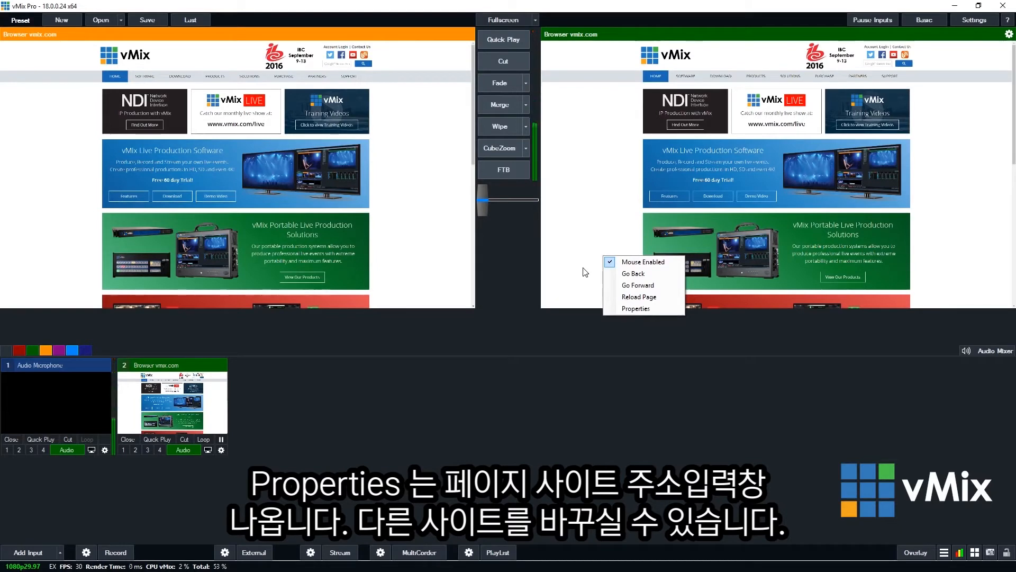
left_click(635, 308)
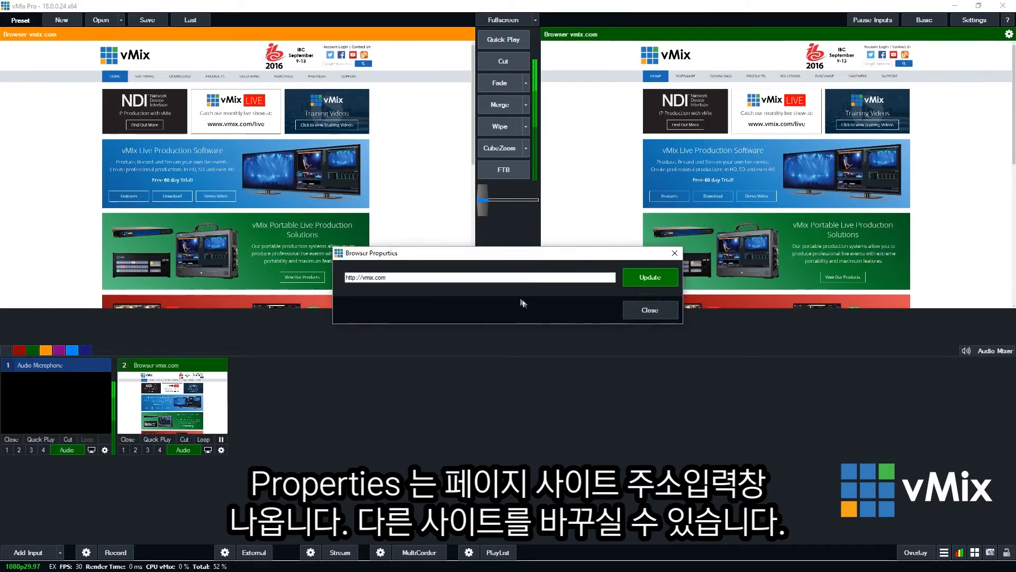
mouse_move(493, 295)
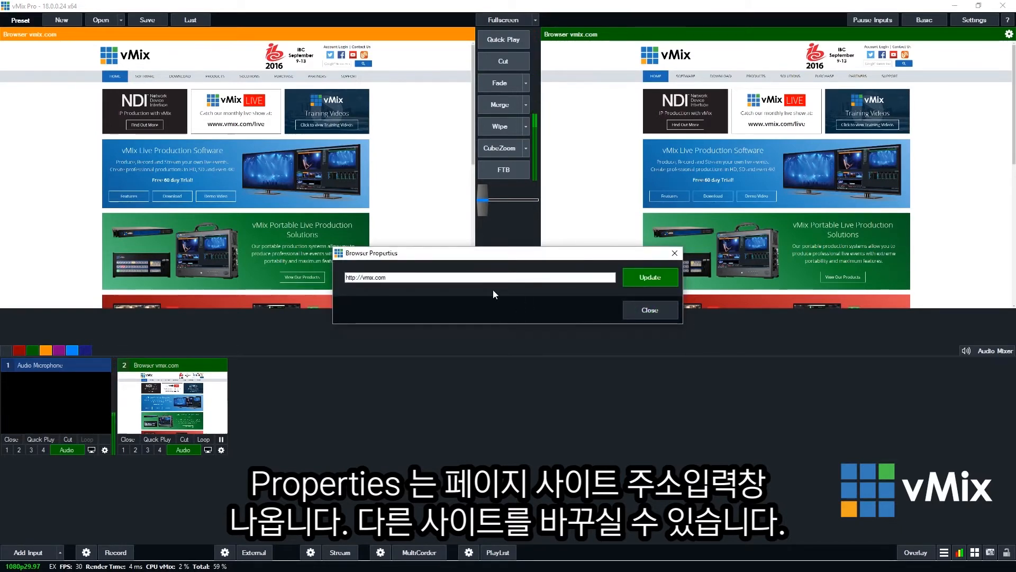
left_click(649, 309)
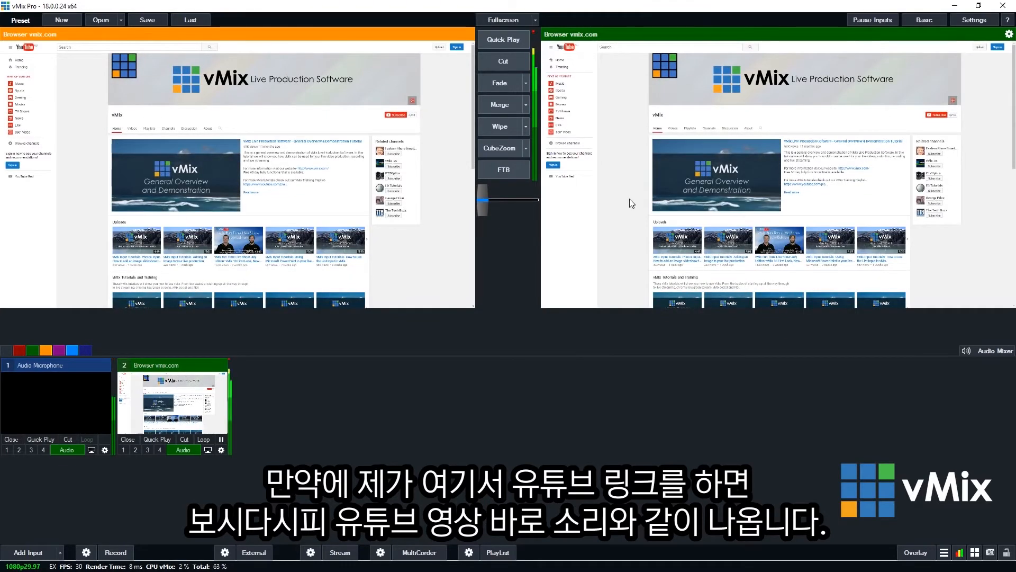
mouse_move(748, 190)
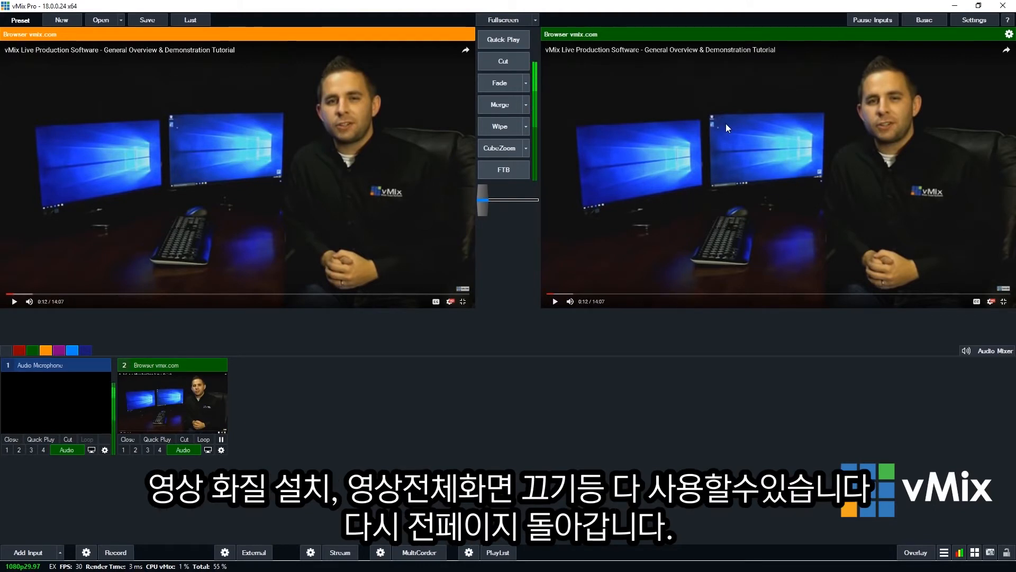
mouse_move(972, 309)
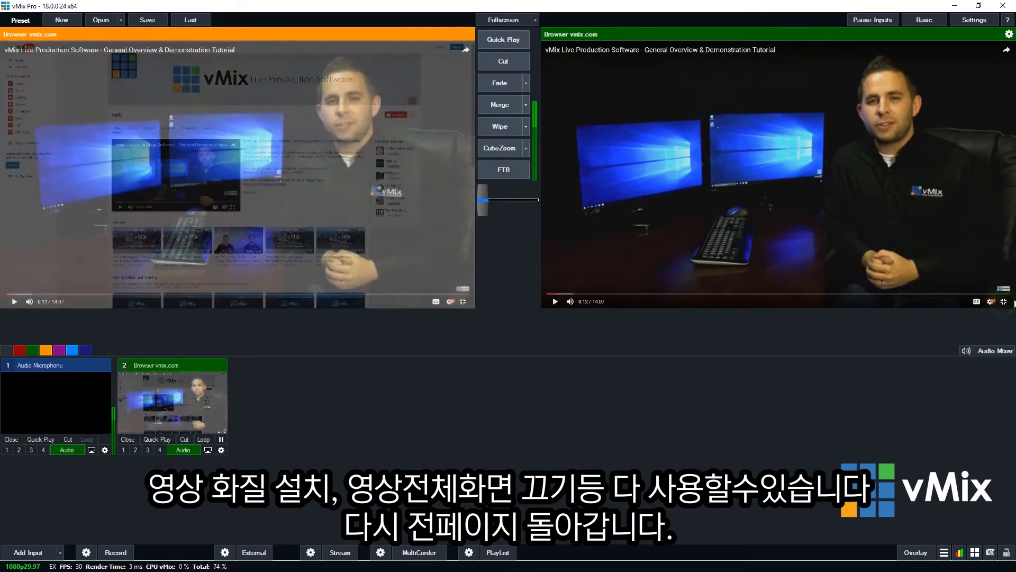
Use Go Back from the browser's right-click menu to reach the vmix.com homepage.
right_click(713, 175)
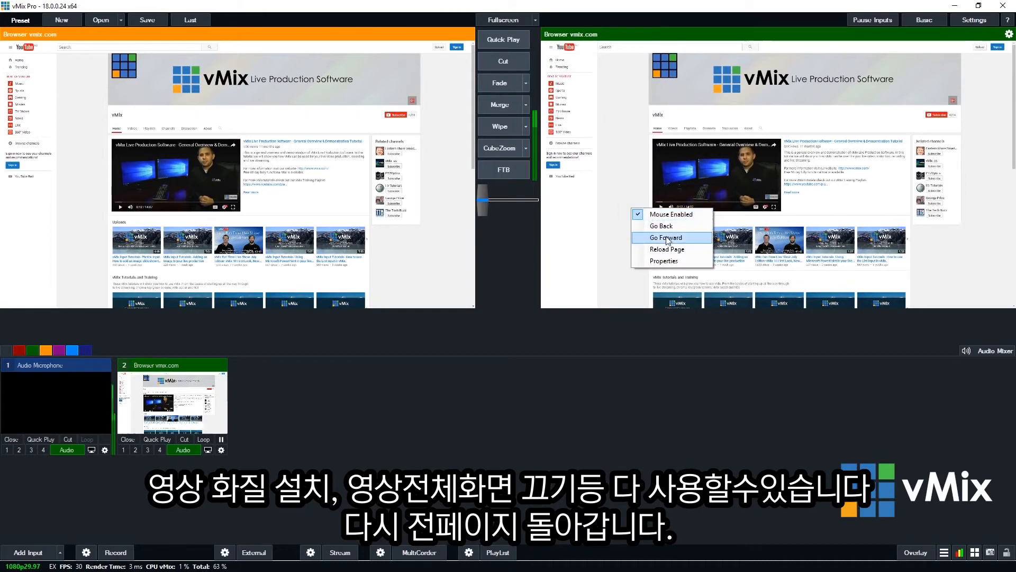
left_click(665, 237)
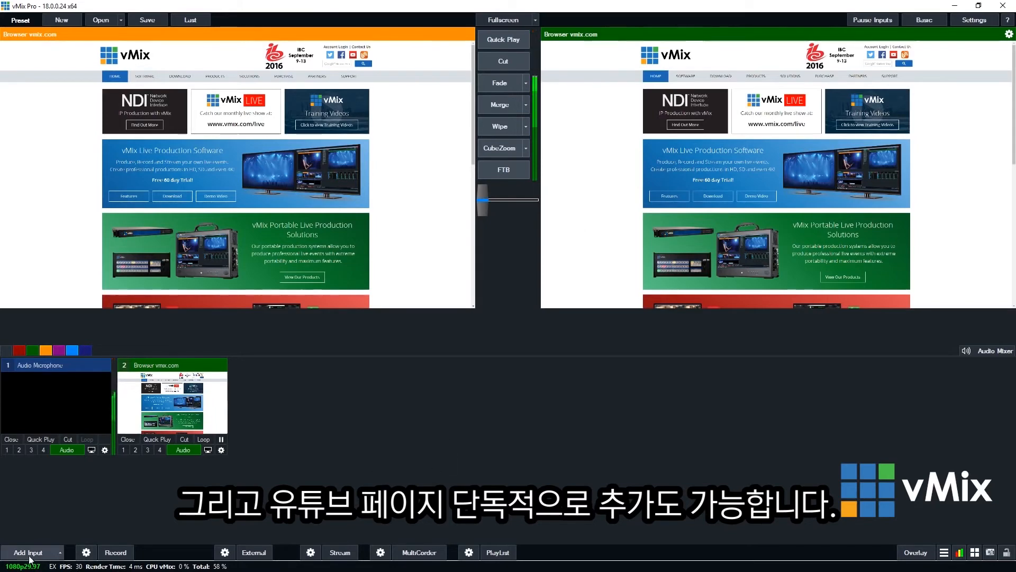
Add a Web Browser input using the saved YouTube address, then load the vMix Live page.
left_click(27, 552)
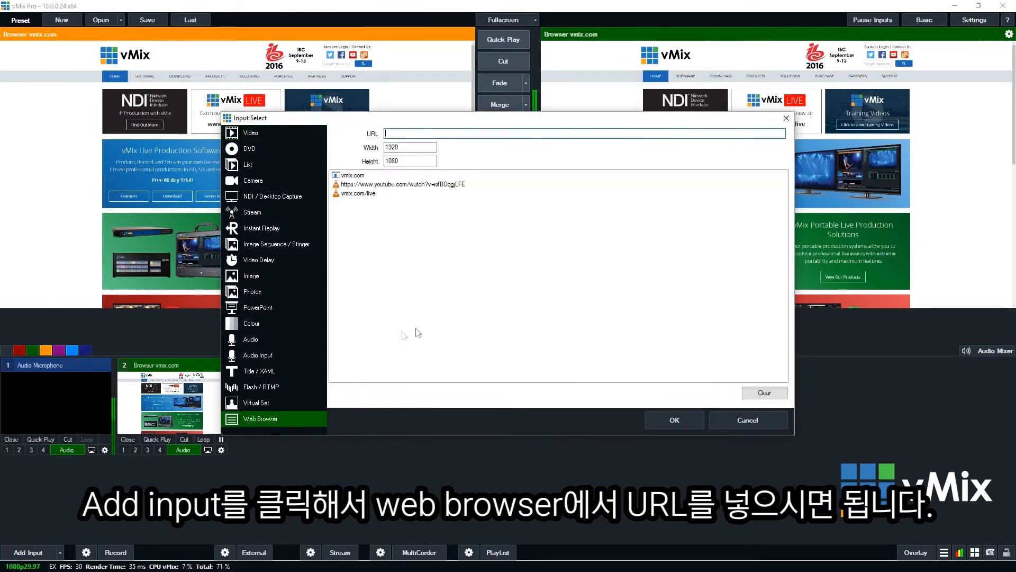
left_click(402, 184)
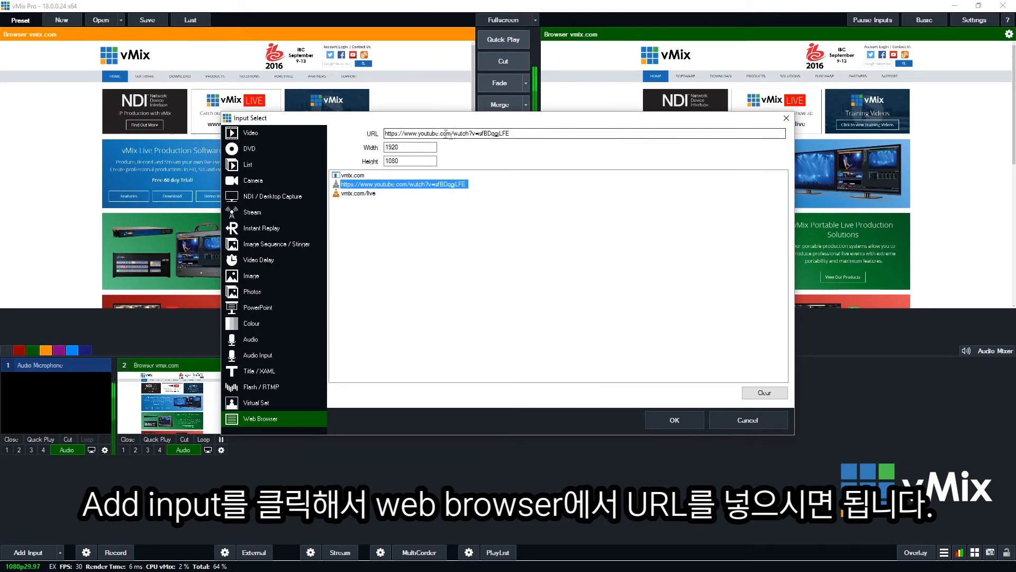
left_click(673, 420)
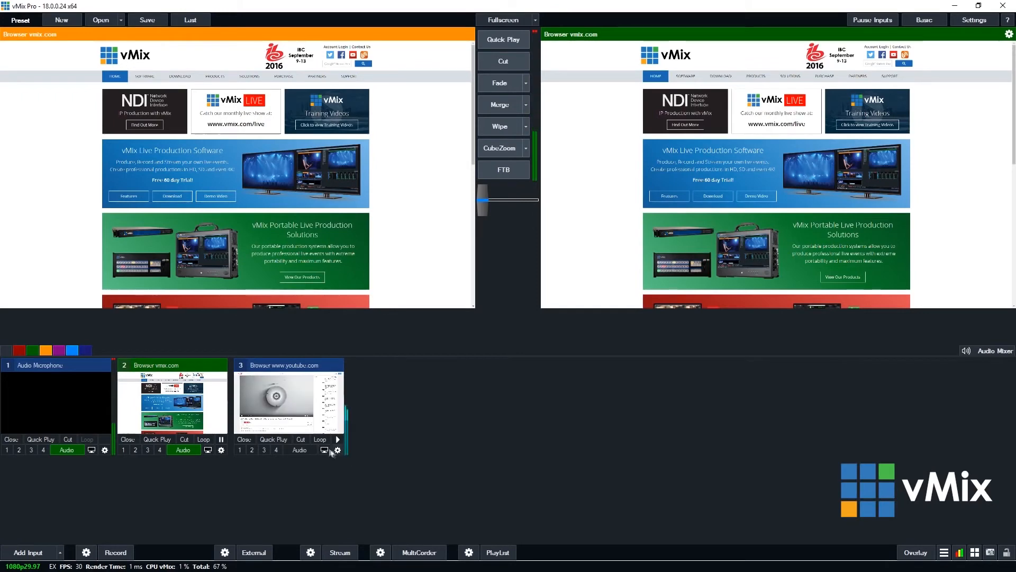
left_click(289, 398)
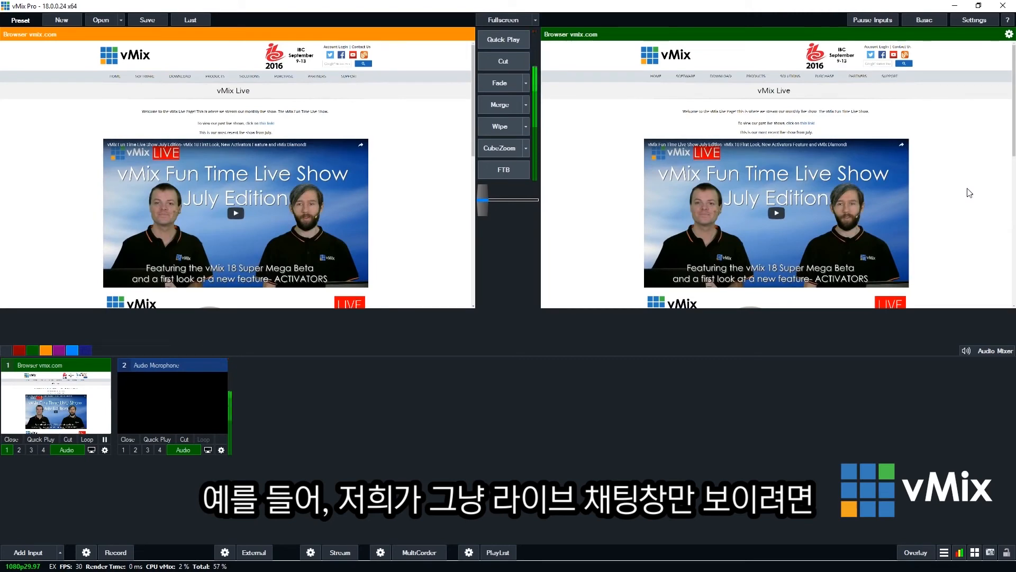
Scroll to the chat, then zoom, pan and crop the browser input down to the vMix Chat box.
scroll("up", 3)
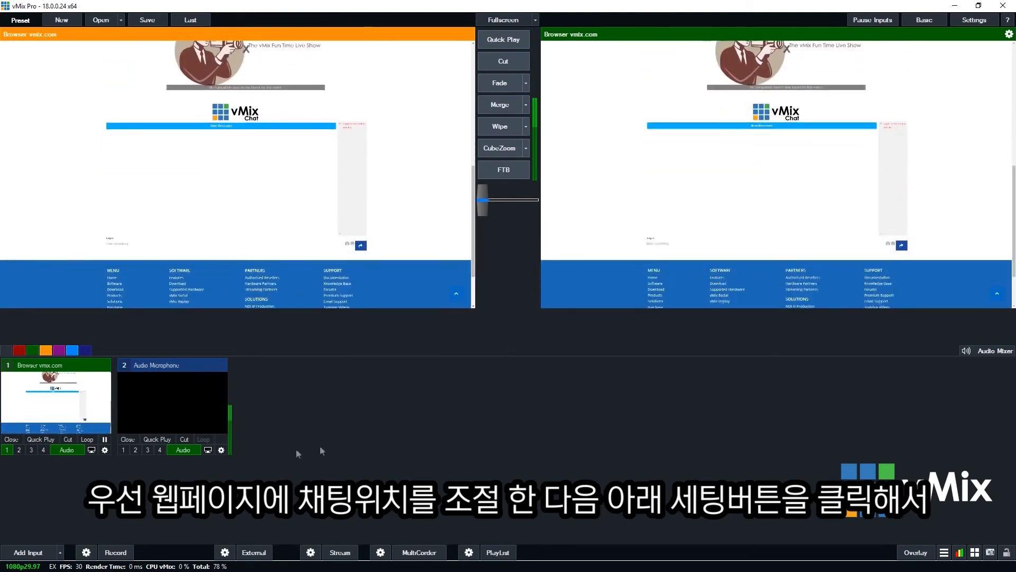
mouse_move(381, 440)
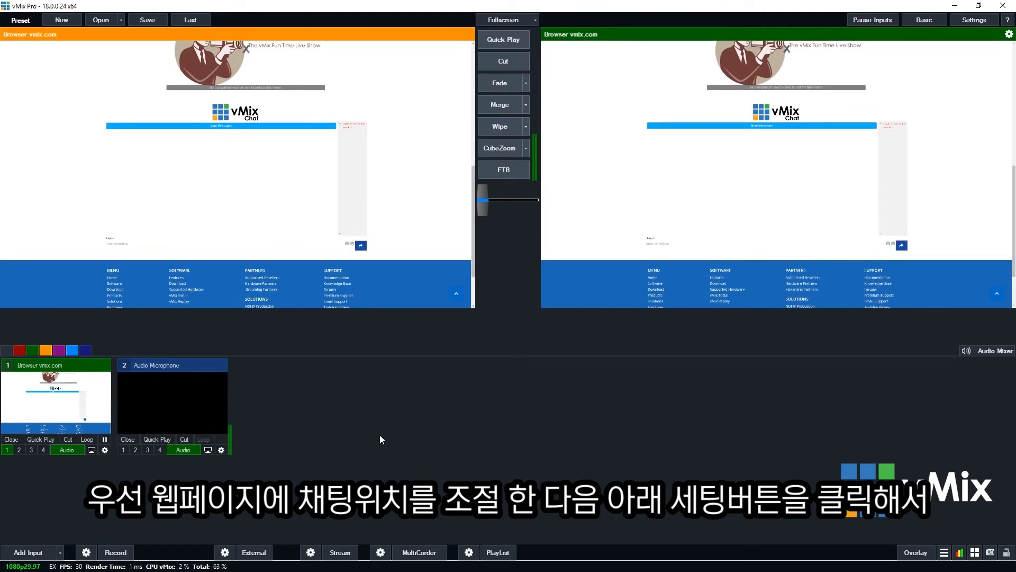
left_click(105, 450)
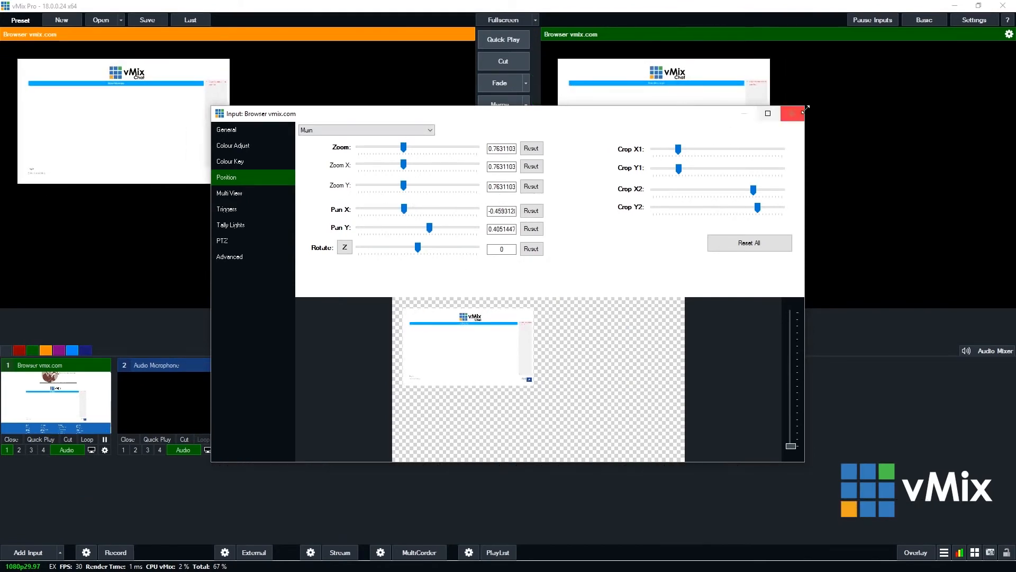
left_click(793, 113)
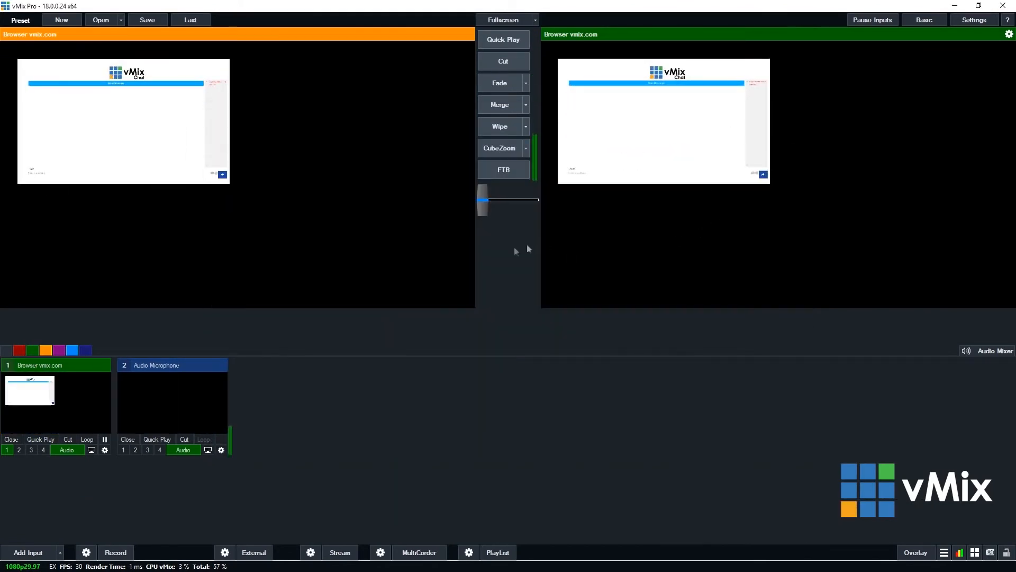
Add jellyfish-in-aquarium.mp4 as a video input and put it live.
left_click(28, 552)
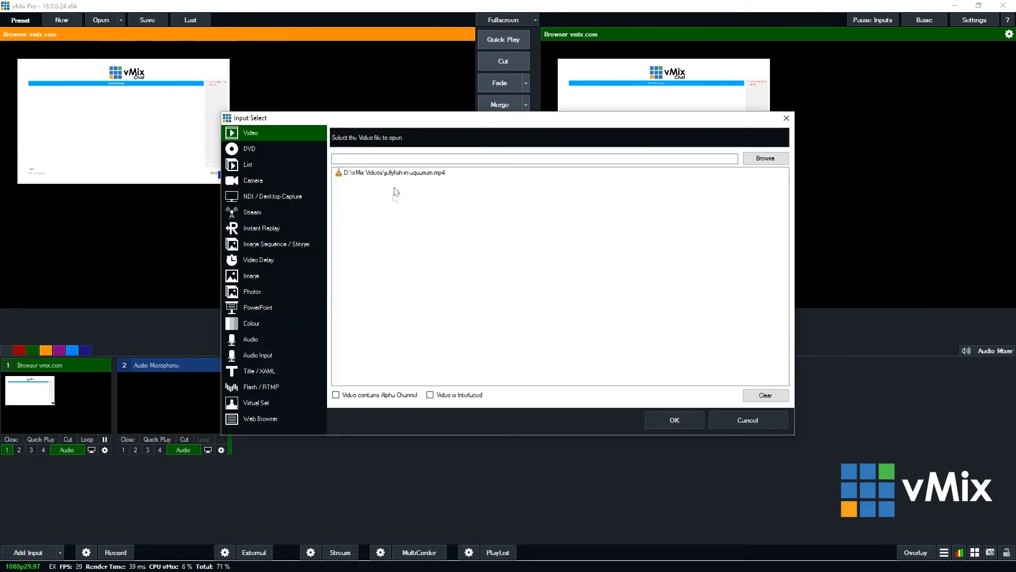
left_click(674, 419)
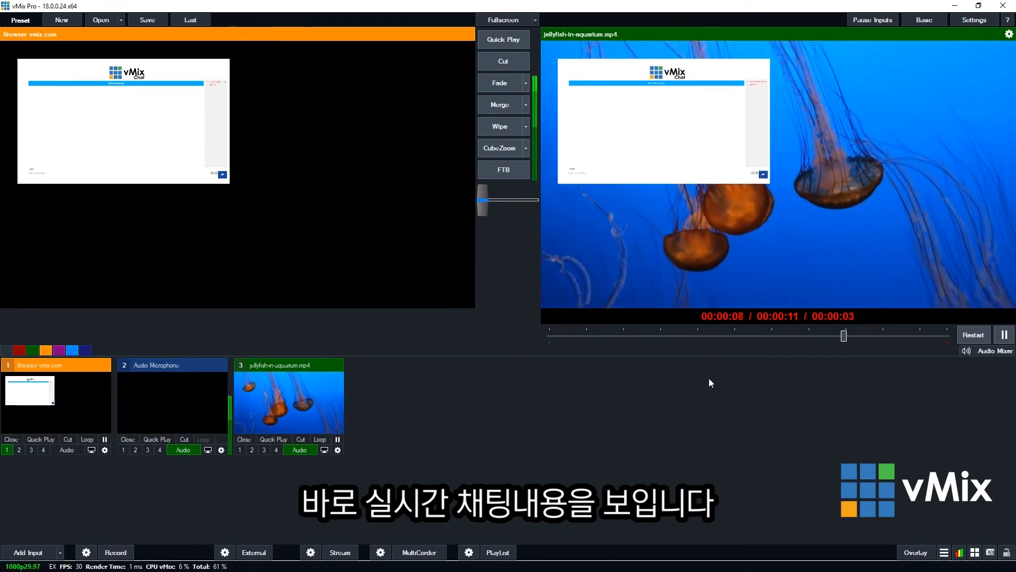
left_click(1003, 334)
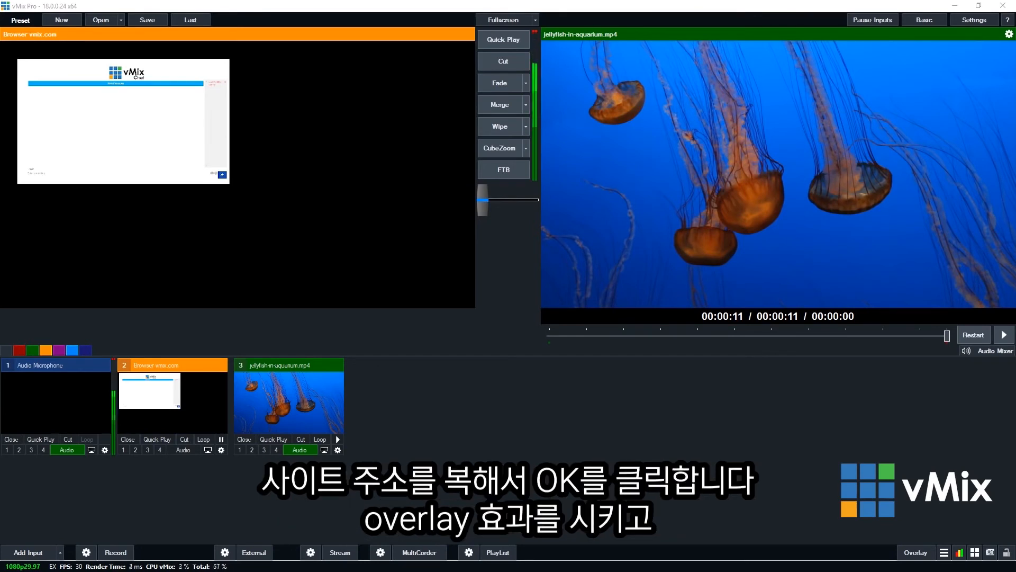
mouse_move(600, 400)
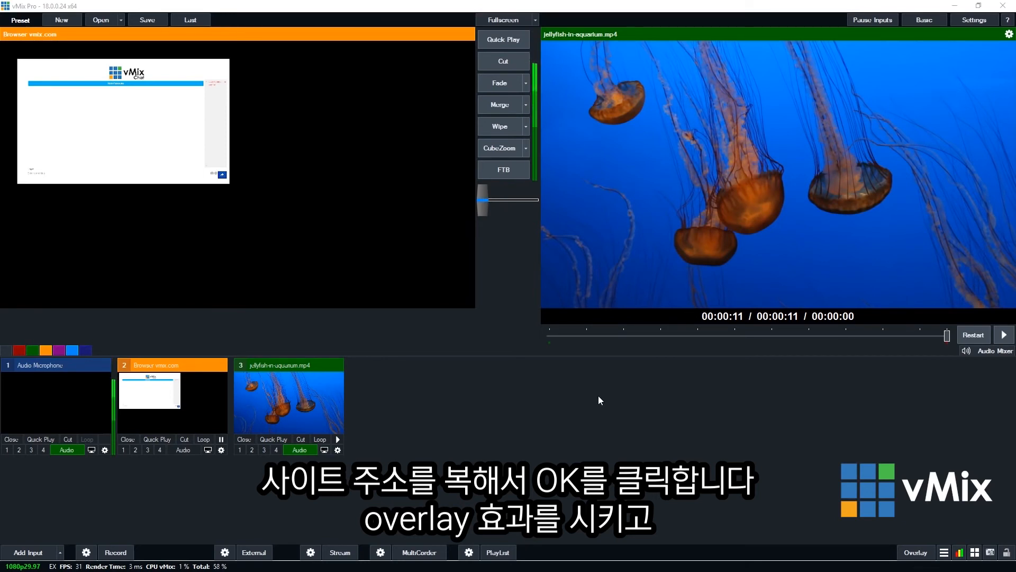
Start adding a new vMix input while the jellyfish video stays live.
left_click(28, 552)
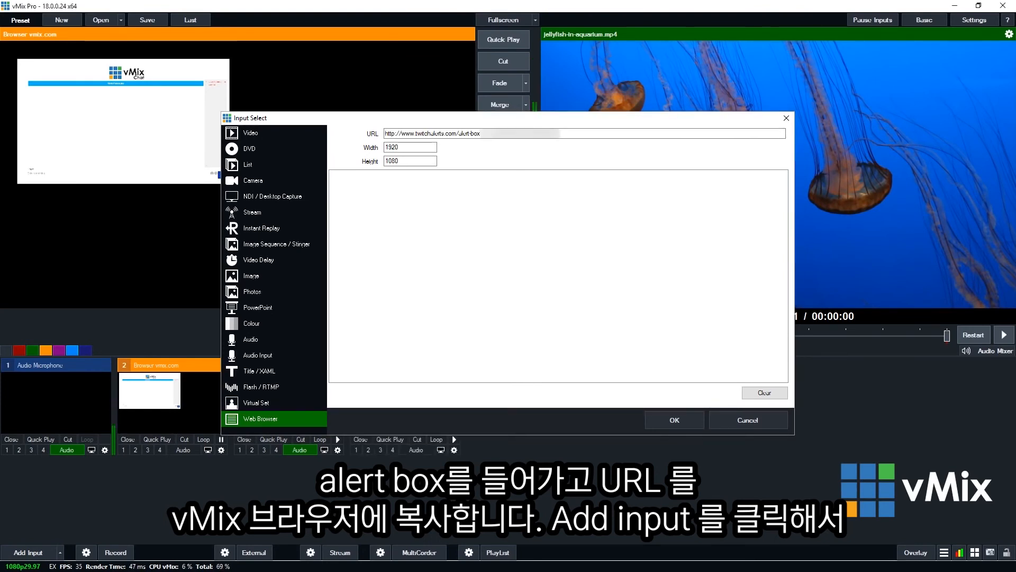
Confirm the twitchalerts alert-box Web Browser input at 1920×1080 to add it.
left_click(673, 420)
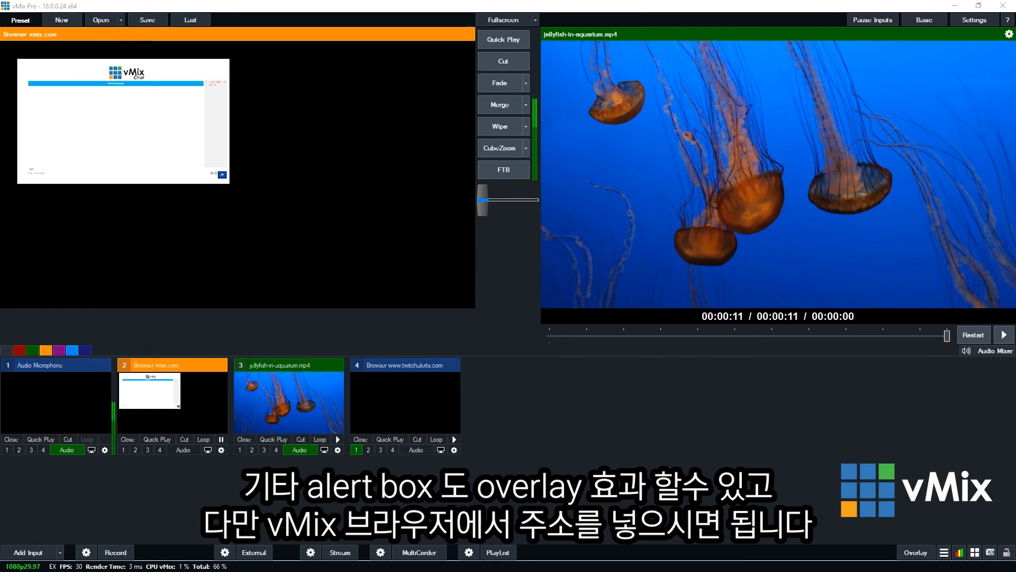
mouse_move(638, 445)
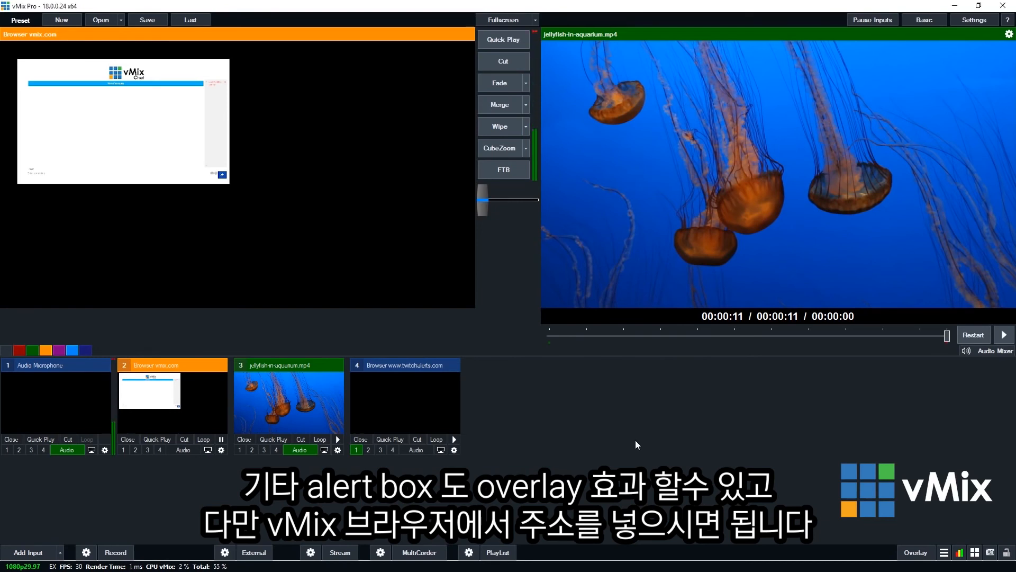